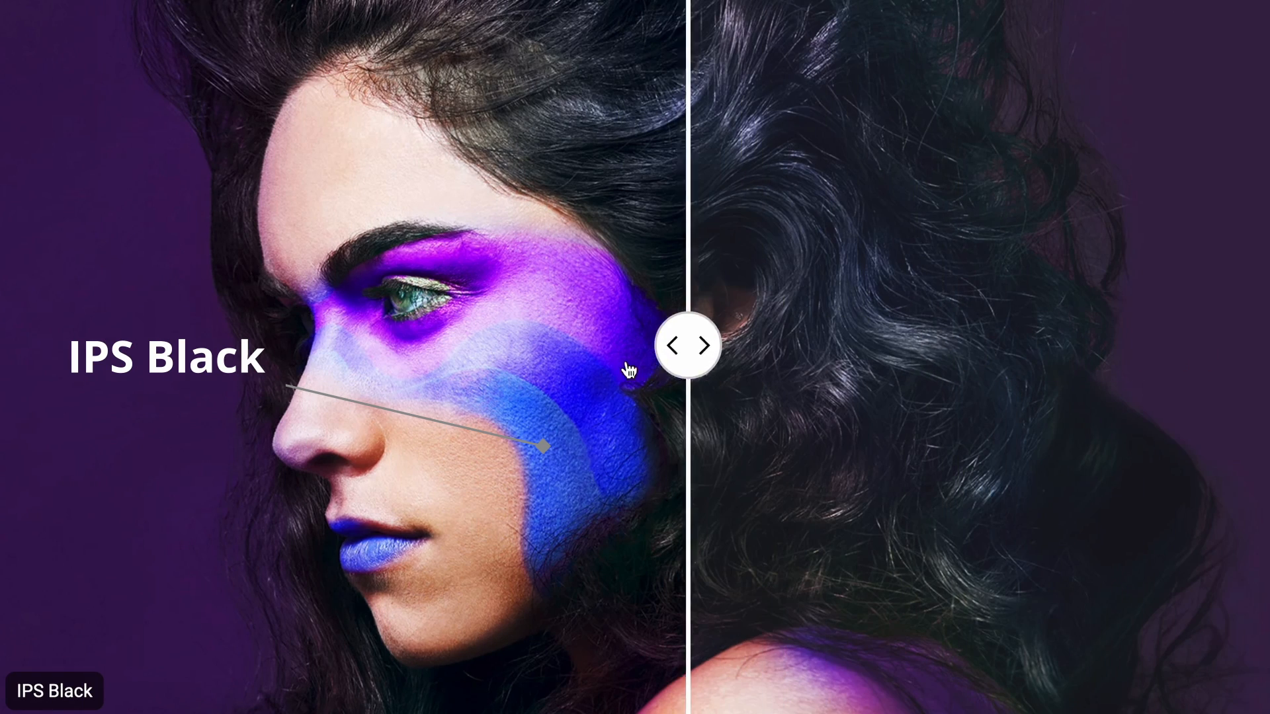
Drag the IPS Black comparison slider leftward to reveal more of the compared image.
{"action": "left_click_drag", "start_coordinate": [686, 346], "coordinate": [481, 345]}
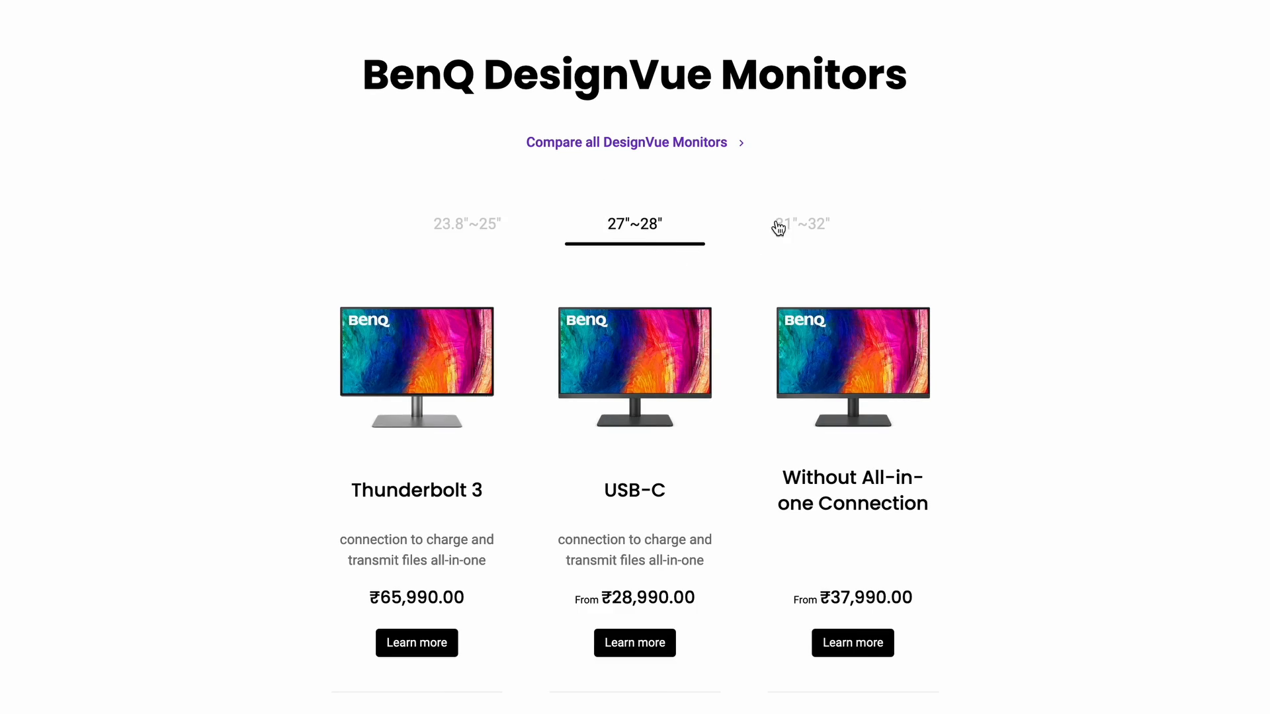
Show the 31–32 inch DesignVue models, then start the comparison of all monitors.
{"action": "left_click", "coordinate": [801, 225]}
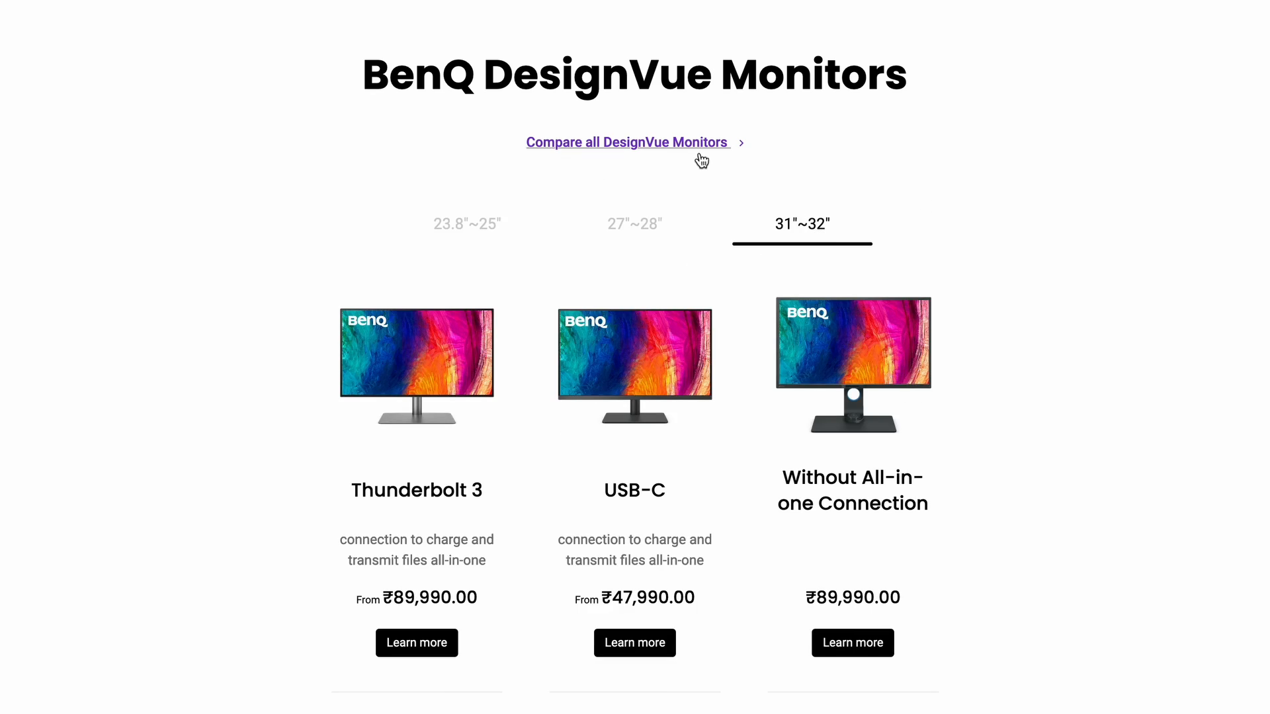
{"action": "scroll", "scroll_direction": "down", "scroll_amount": 3}
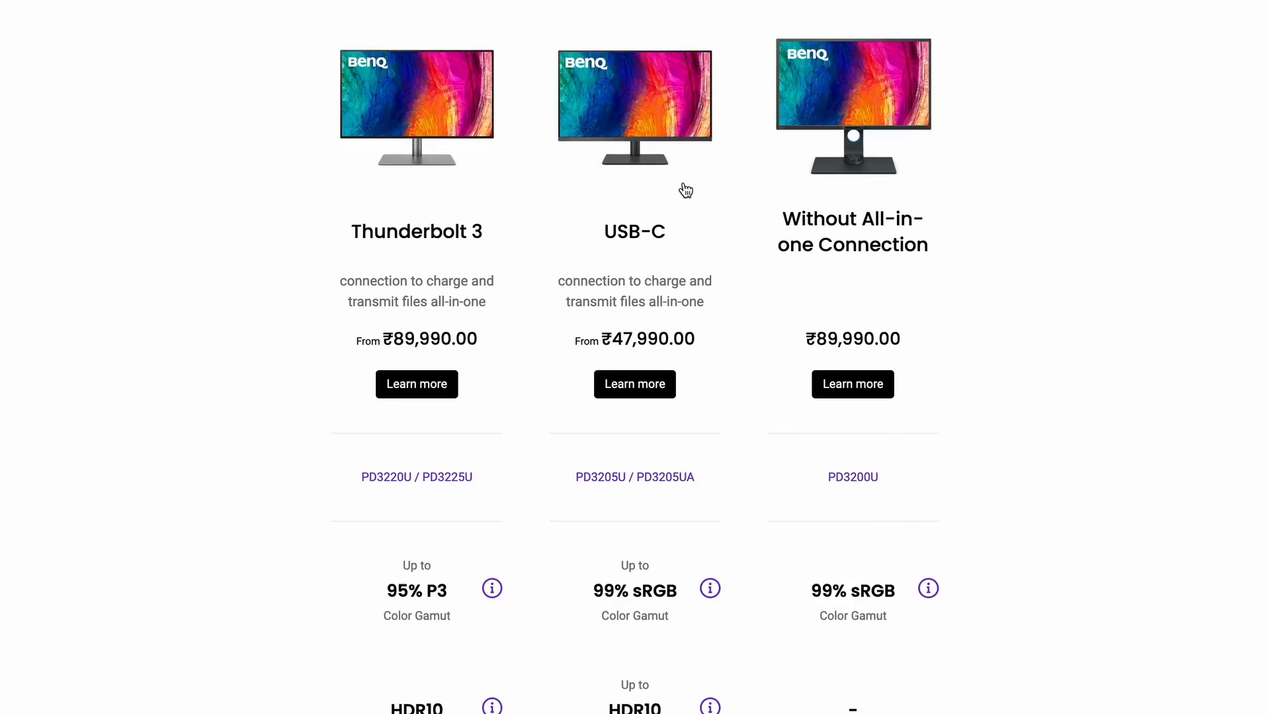
{"action": "scroll", "scroll_direction": "down", "scroll_amount": 3}
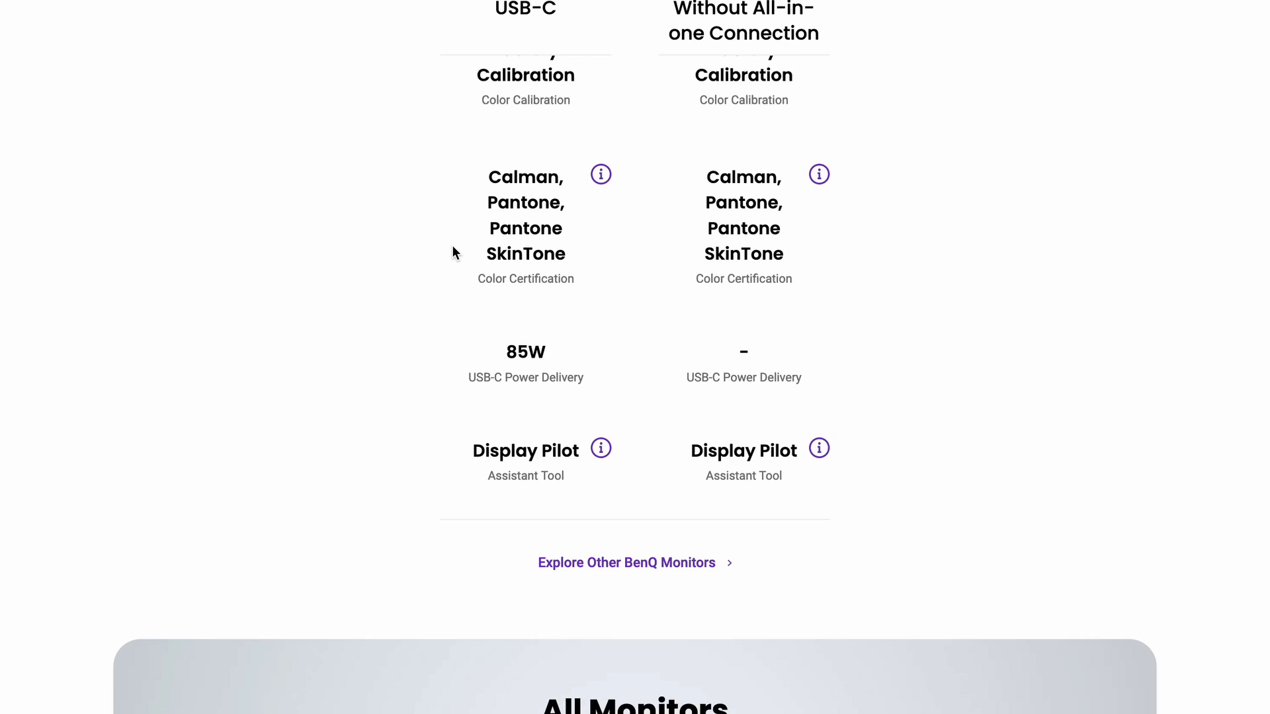
{"action": "scroll", "scroll_direction": "down", "scroll_amount": 3}
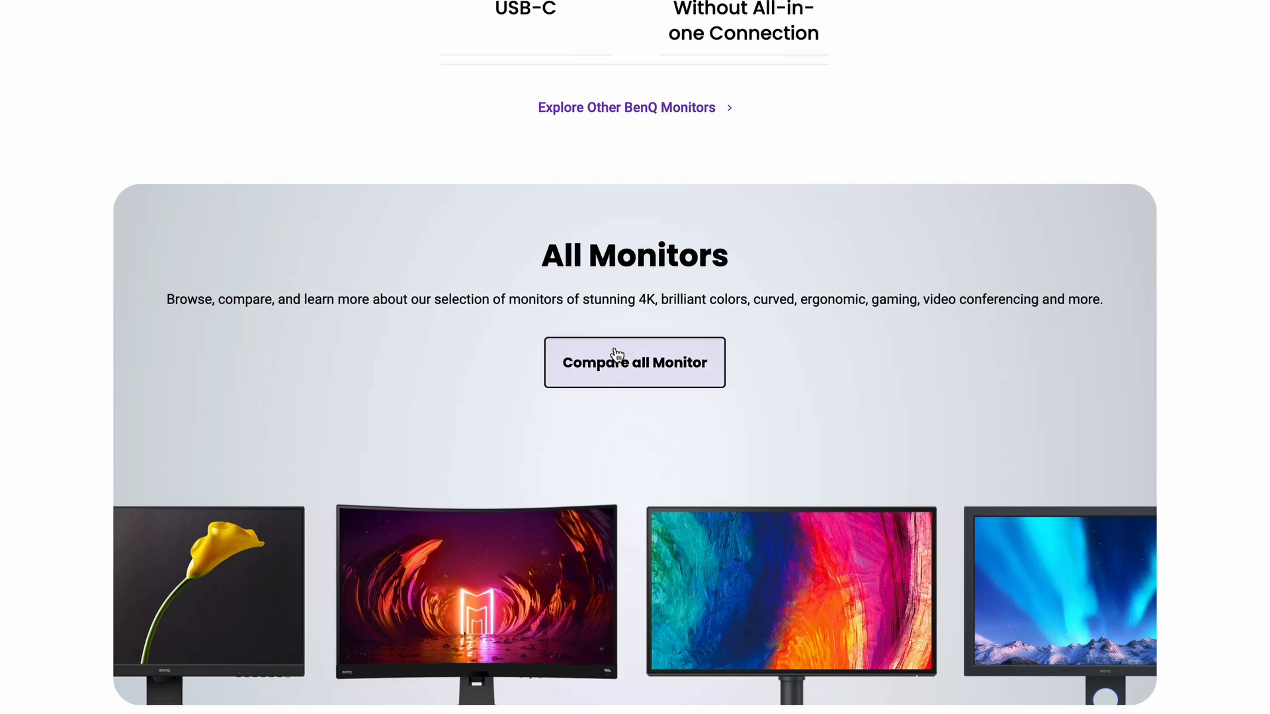
{"action": "left_click", "coordinate": [633, 363]}
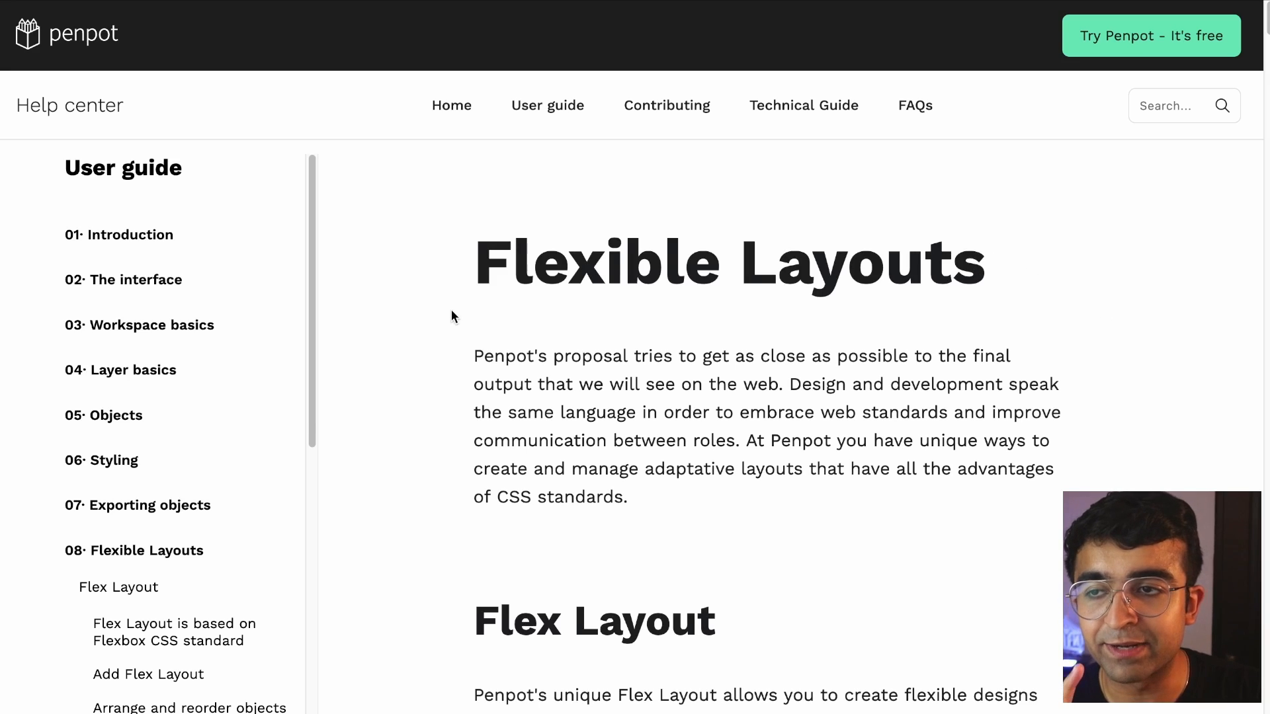
Scroll the Flexible Layouts guide down past Add Flex Layout to Flex Layout properties.
{"action": "scroll", "scroll_direction": "down", "scroll_amount": 3}
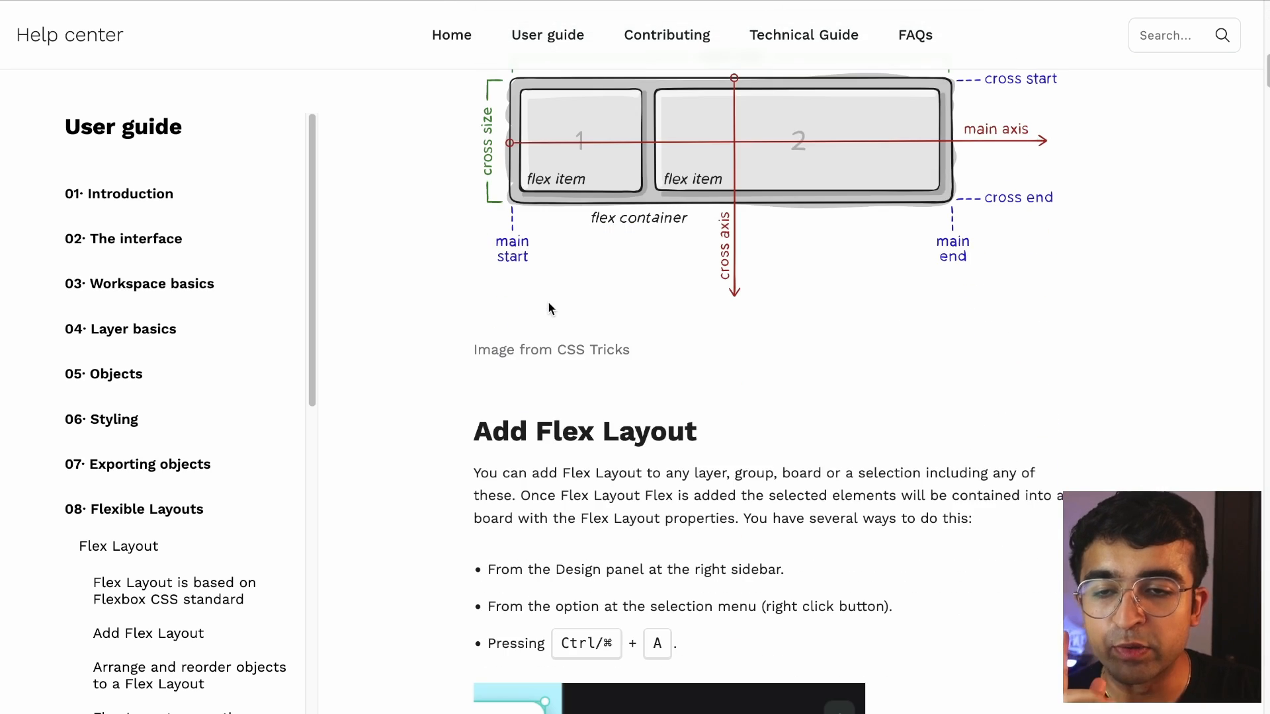
{"action": "scroll", "scroll_direction": "down", "scroll_amount": 3}
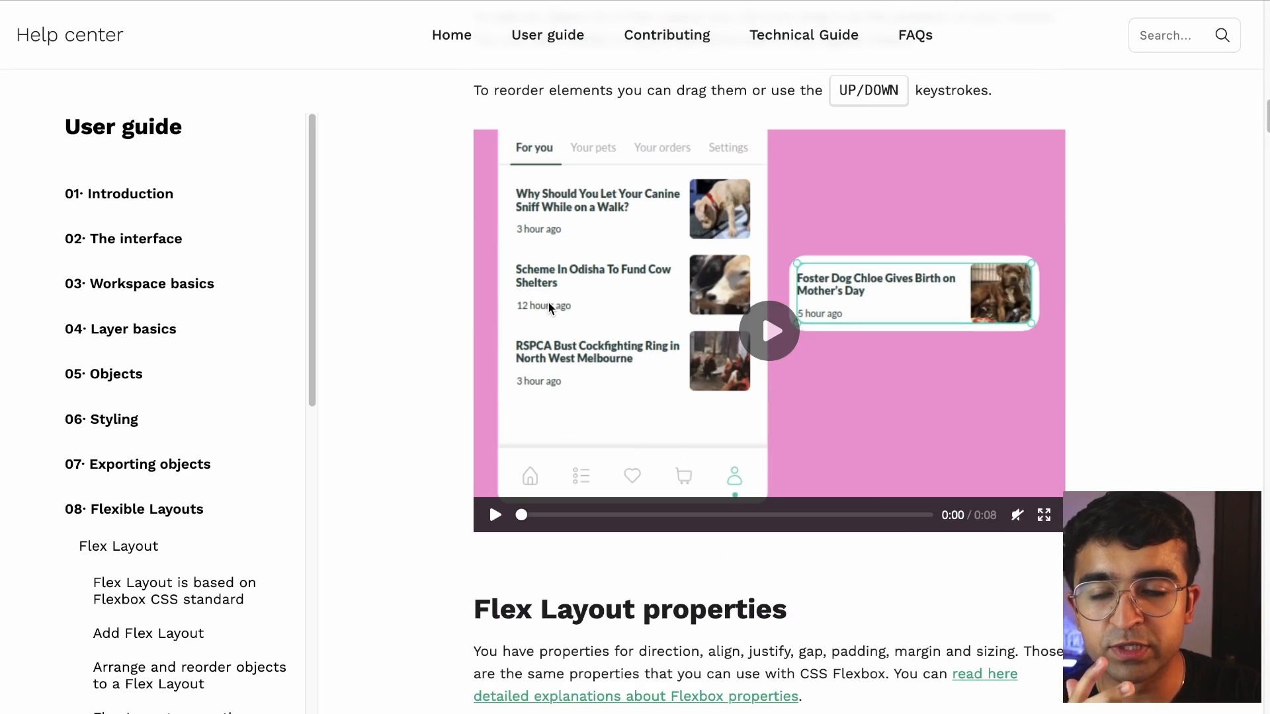
{"action": "scroll", "scroll_direction": "down", "scroll_amount": 3}
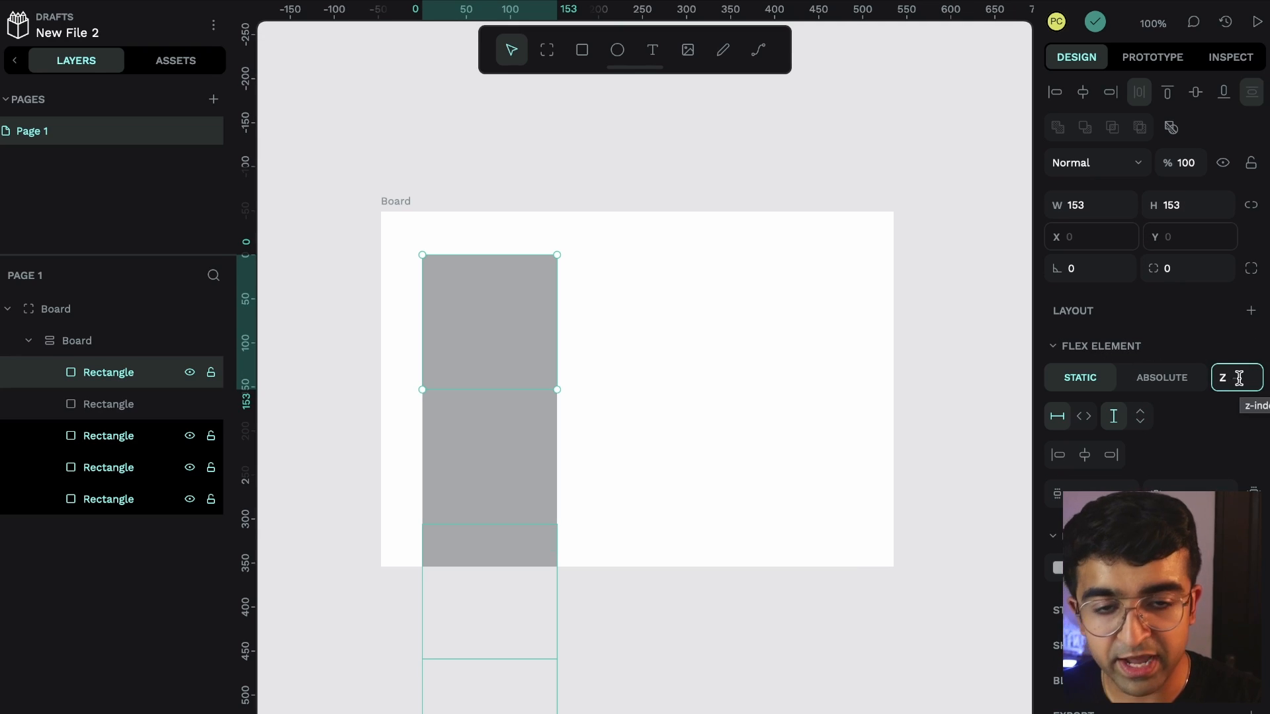
Set the selected rectangle's Flex Element z-index to 20.
{"action": "type", "text": "20"}
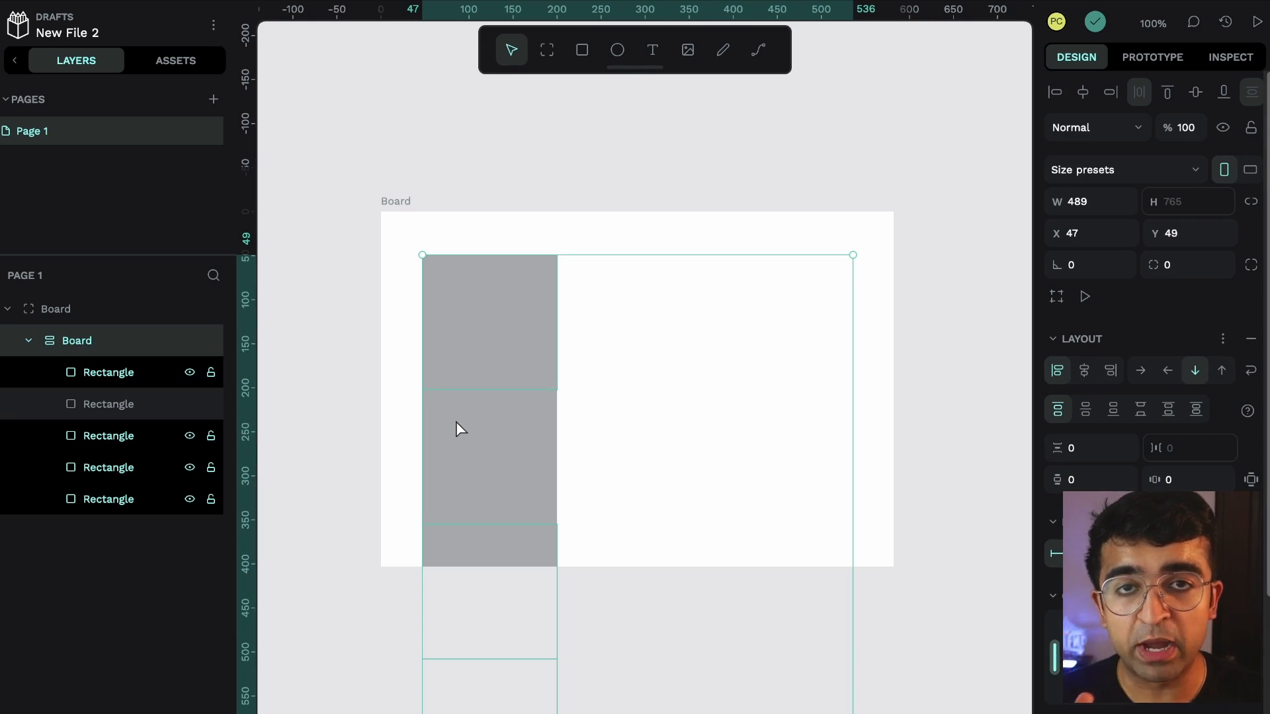
{"action": "mouse_move", "coordinate": [719, 180]}
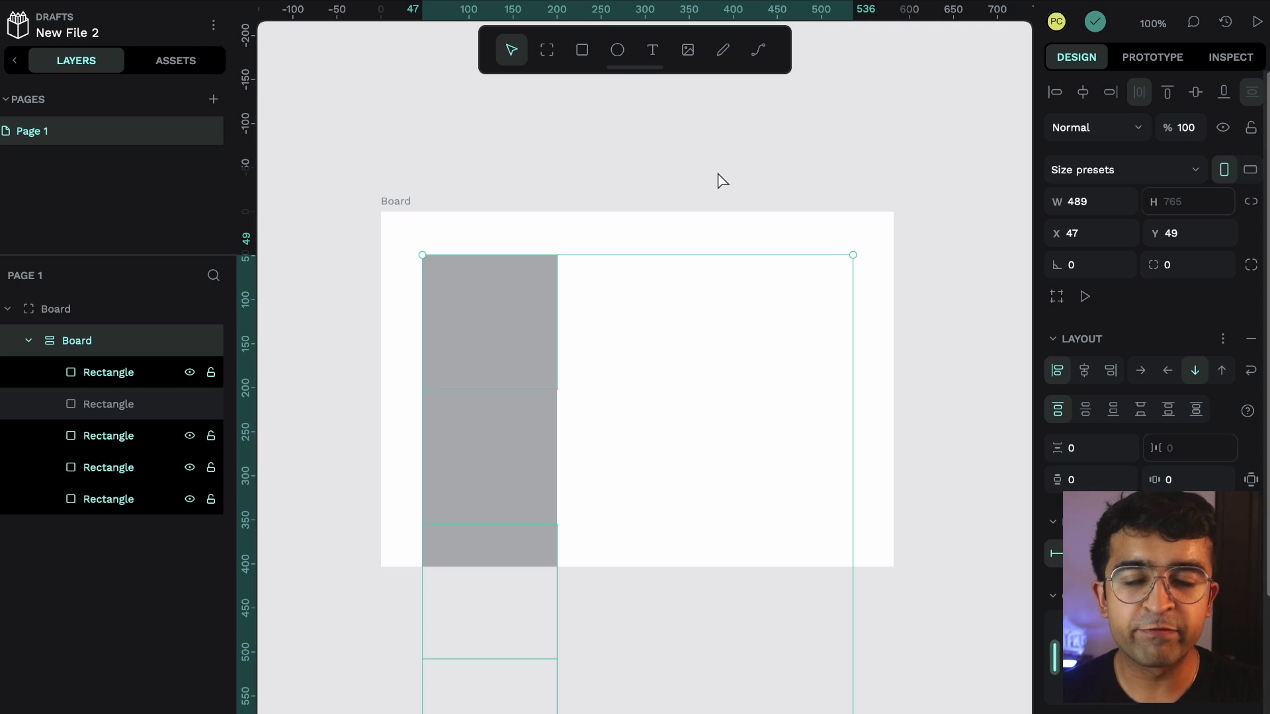
{"action": "mouse_move", "coordinate": [762, 356]}
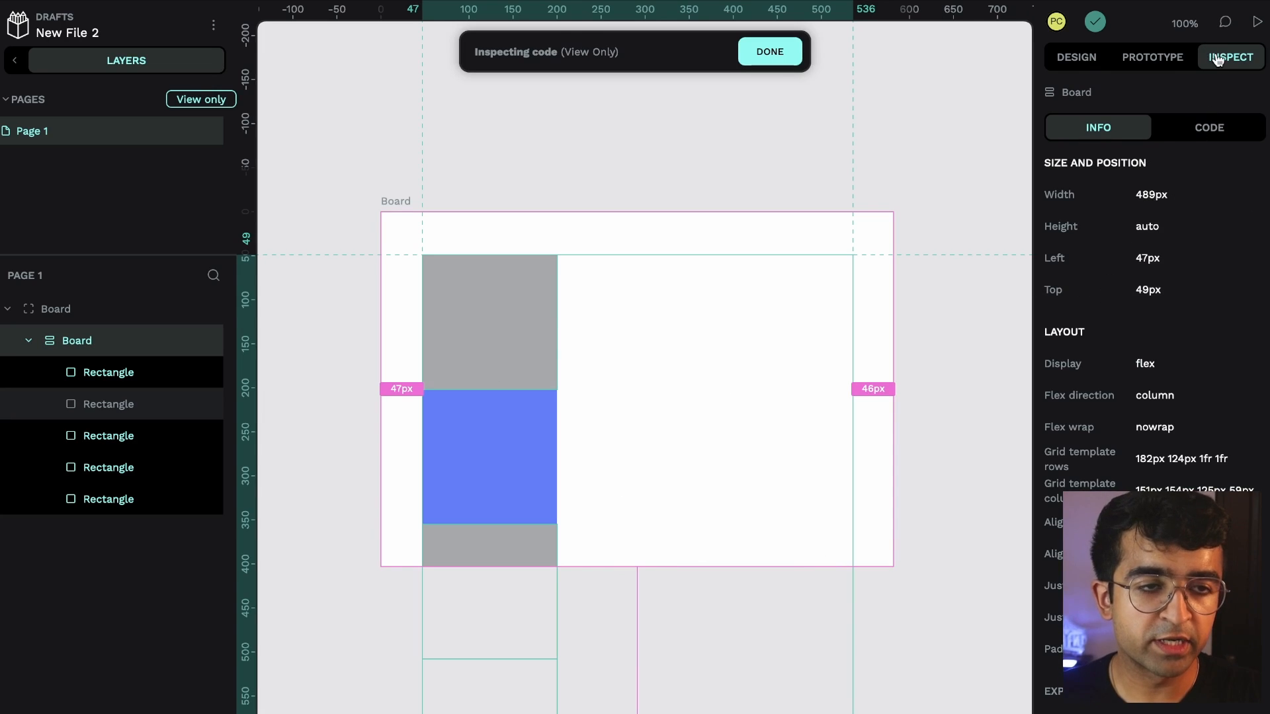
Switch the flex board between its generated code view and its size and layout info.
{"action": "left_click", "coordinate": [1207, 127]}
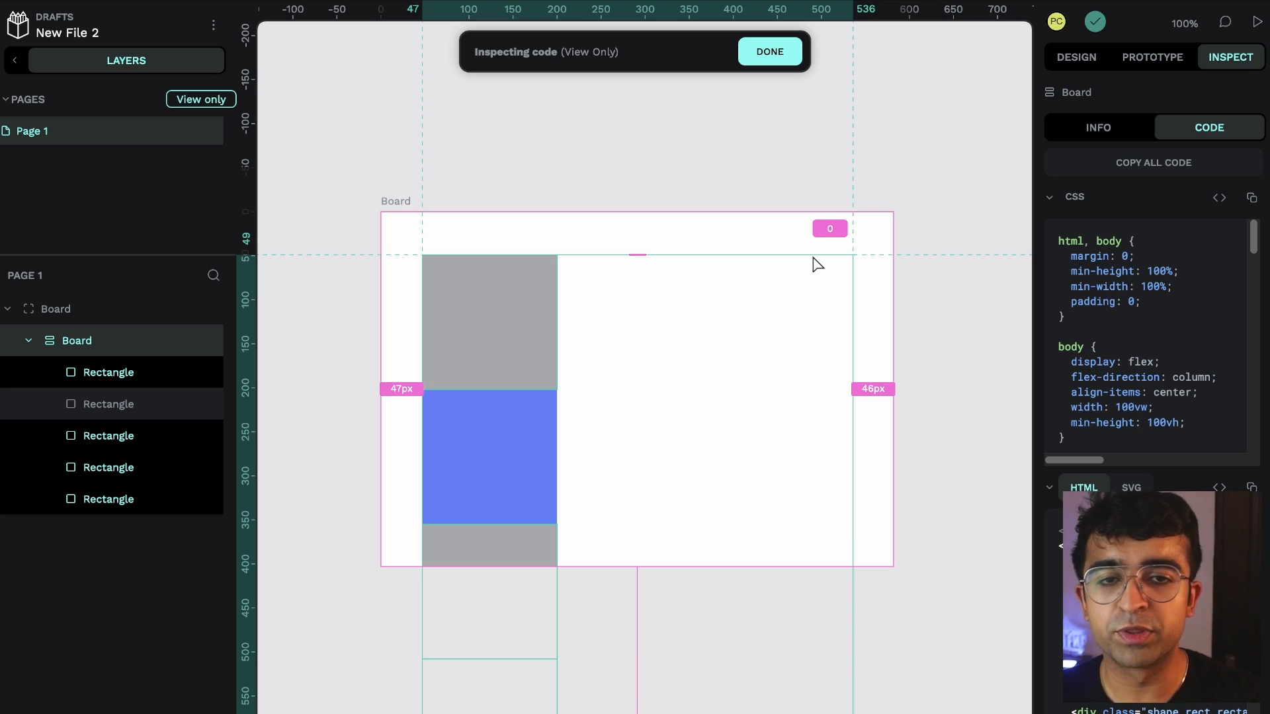
{"action": "left_click", "coordinate": [1097, 127]}
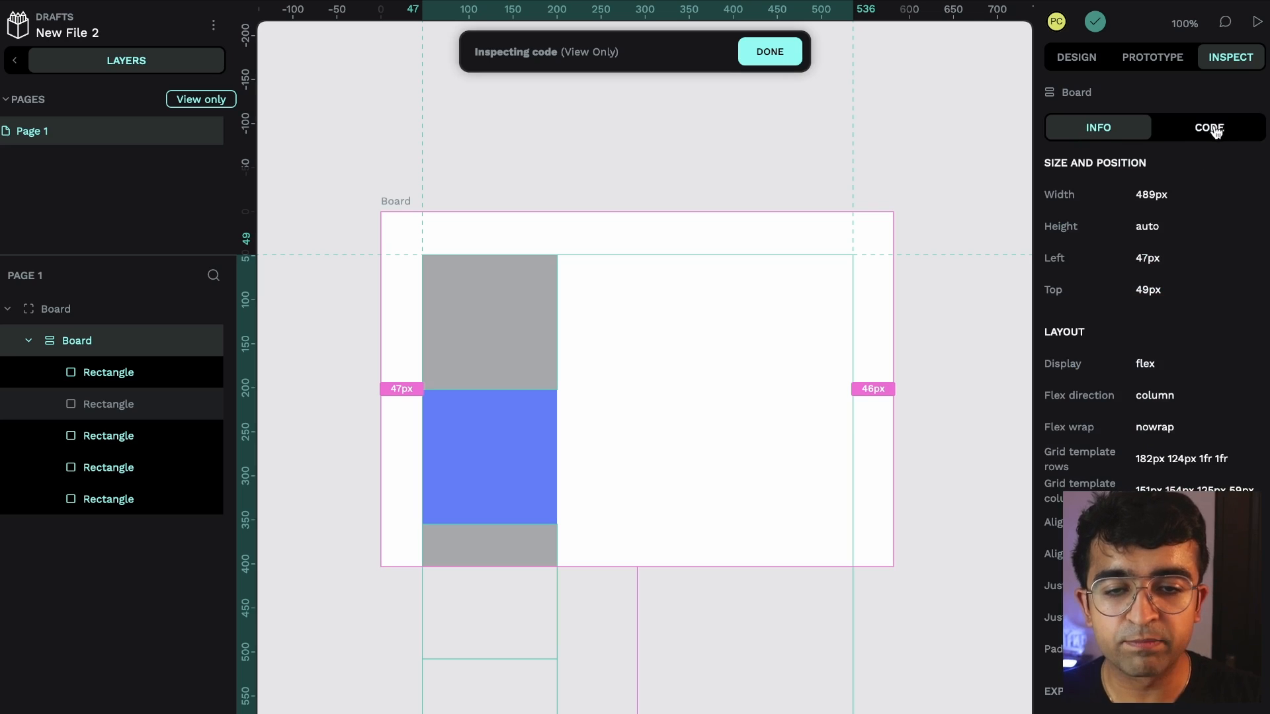
{"action": "left_click", "coordinate": [1207, 127]}
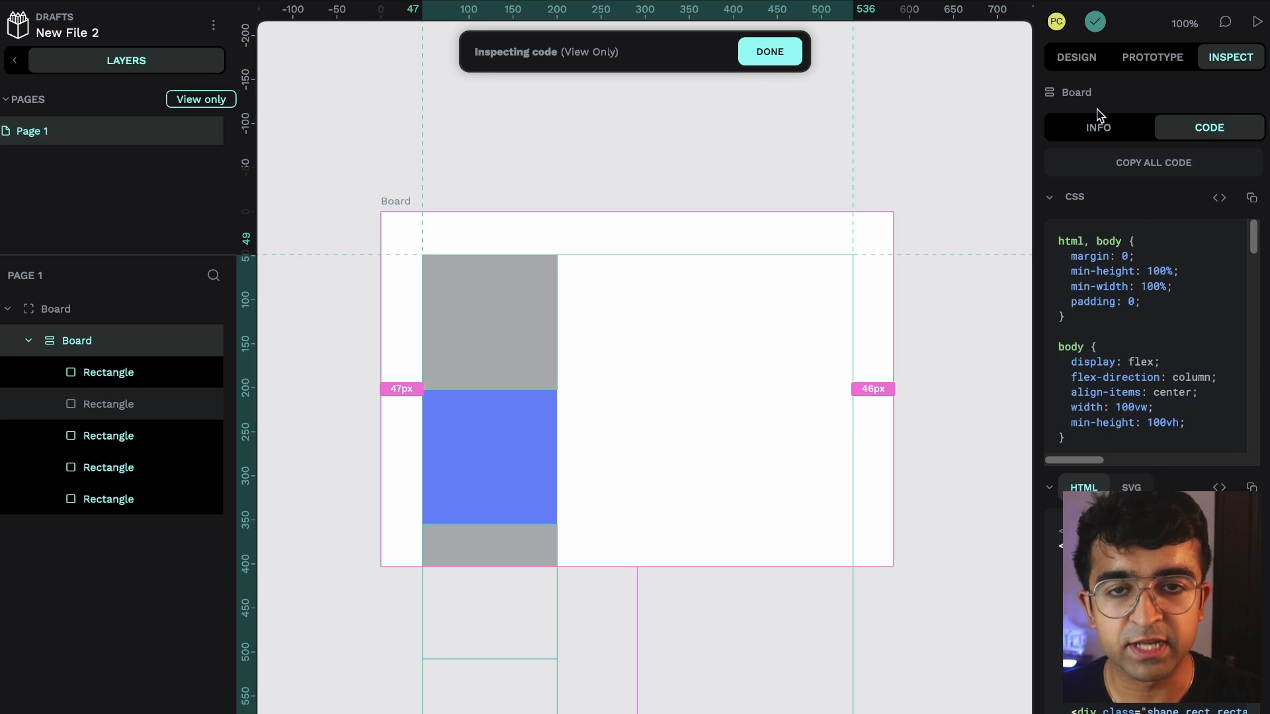
{"action": "left_click", "coordinate": [767, 51]}
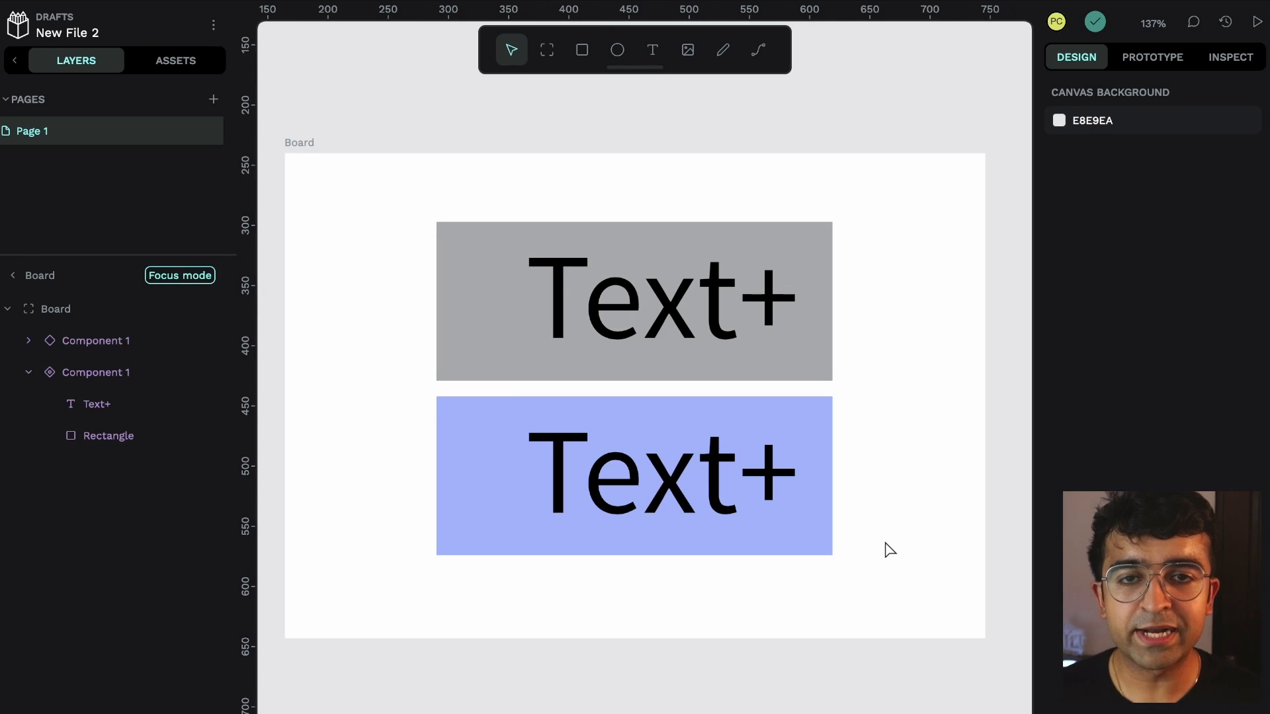
{"action": "mouse_move", "coordinate": [327, 152]}
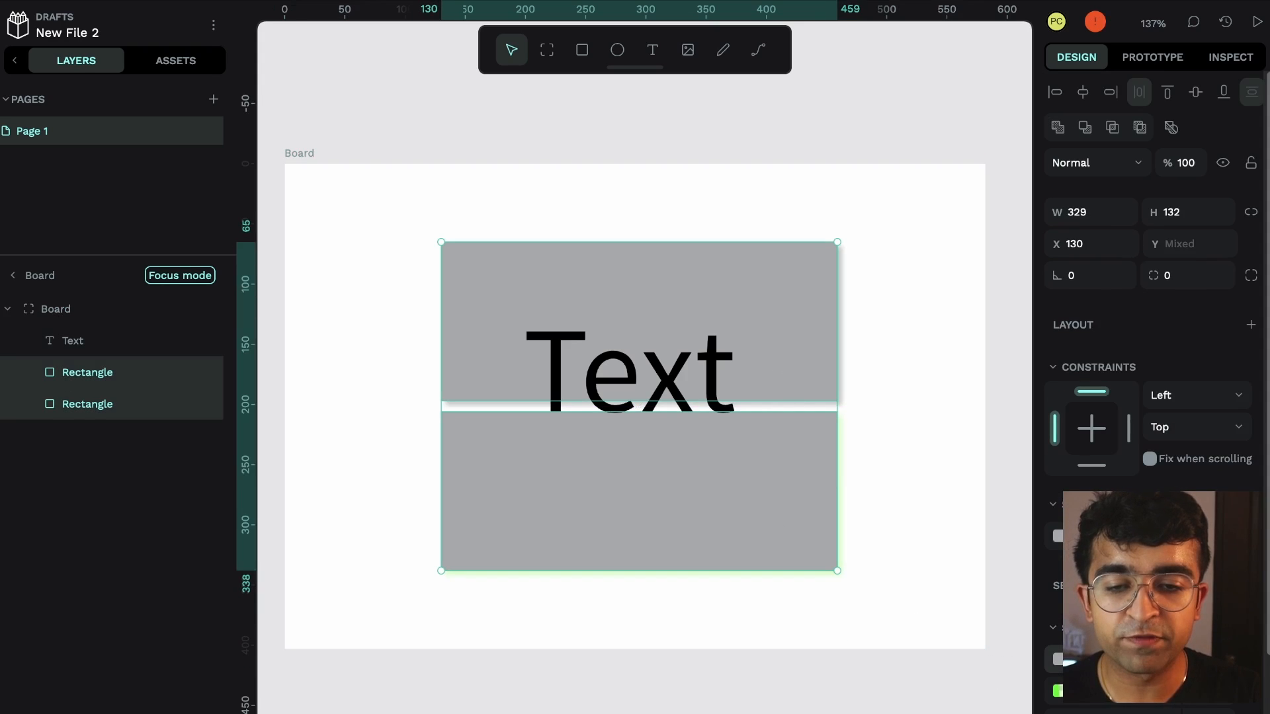
Review the shared Design properties of both selected rectangles, then deselect them.
{"action": "scroll", "scroll_direction": "down", "scroll_amount": 3}
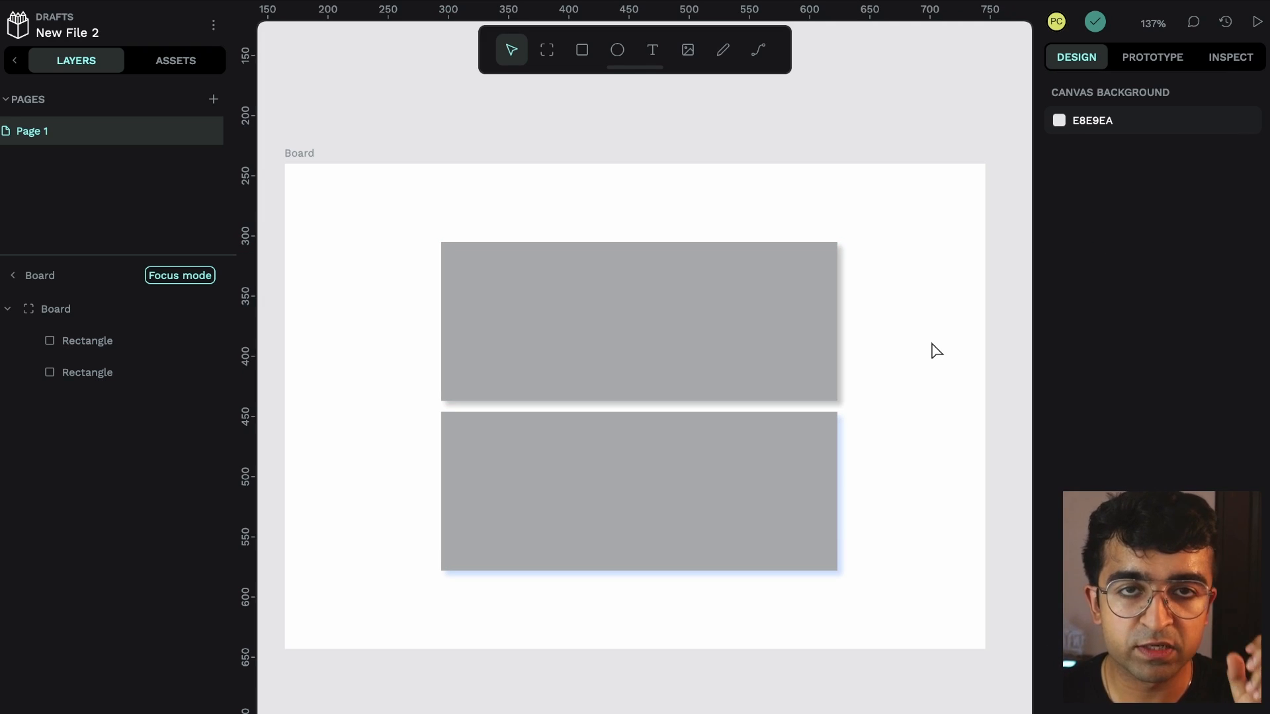
{"action": "left_click", "coordinate": [638, 320]}
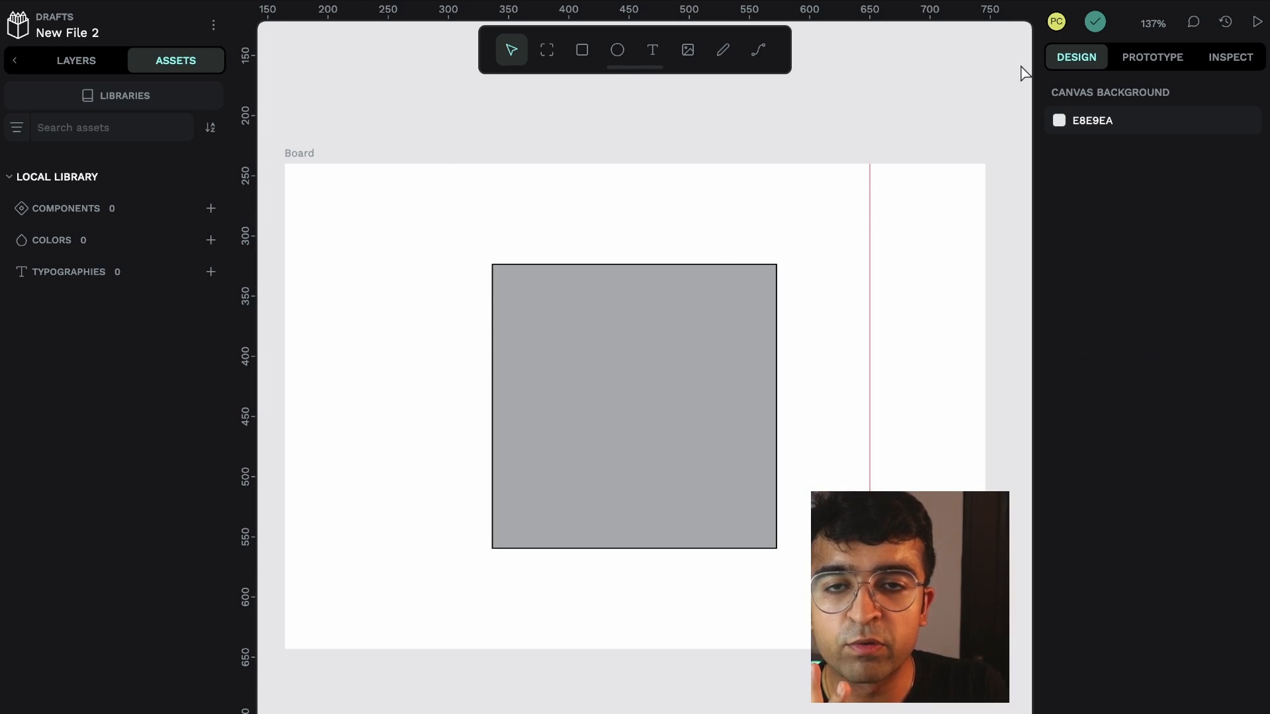
Show the Local Library in the Assets panel, with no components, colors or typographies.
{"action": "left_click", "coordinate": [210, 240]}
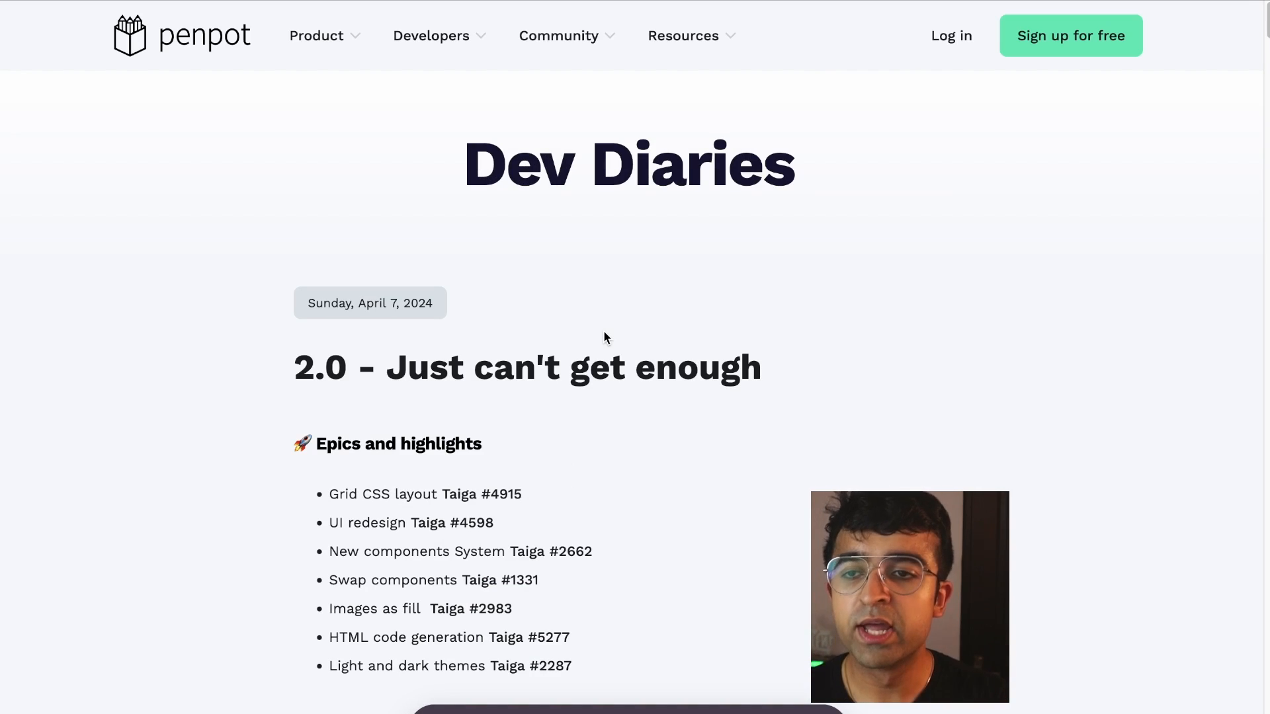
Scroll the Dev Diaries page down to the 2.0 release's epics and highlights list.
{"action": "scroll", "scroll_direction": "down", "scroll_amount": 3}
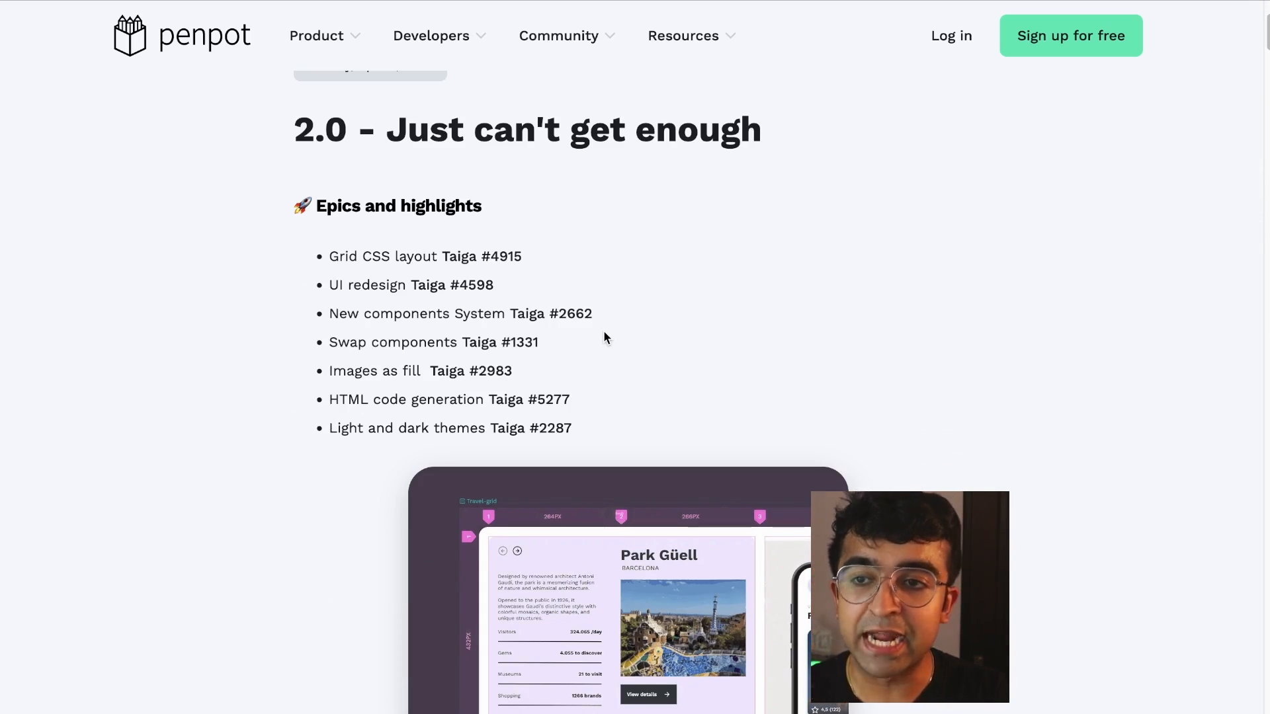
{"action": "scroll", "scroll_direction": "down", "scroll_amount": 3}
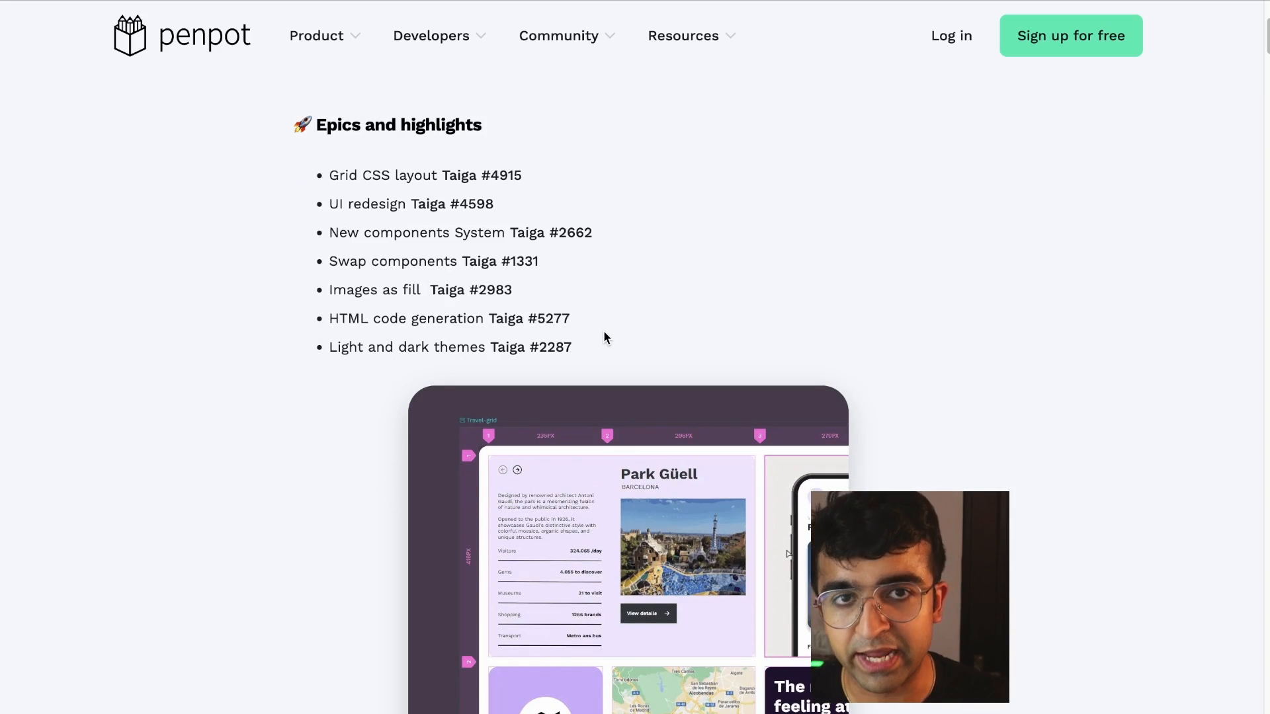
{"action": "scroll", "scroll_direction": "down", "scroll_amount": 3}
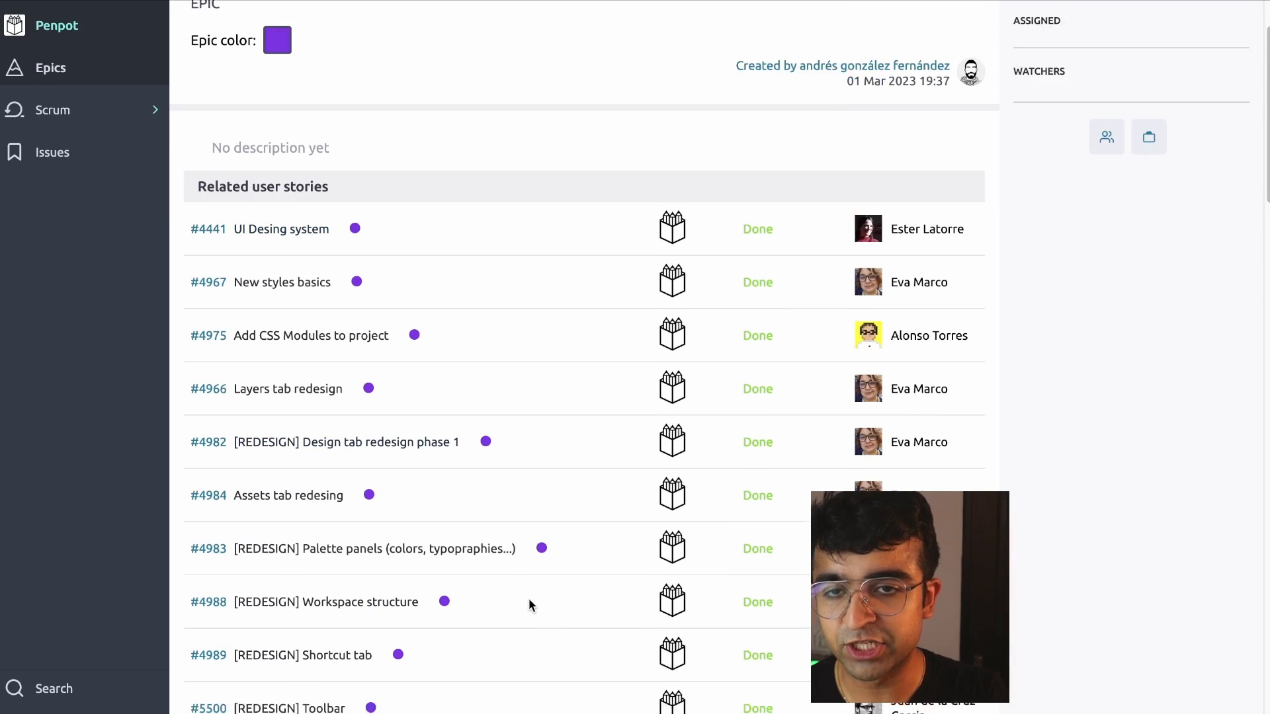
Scroll the epic's related user stories down to entries marked Ready for QA, Developing and New.
{"action": "scroll", "scroll_direction": "down", "scroll_amount": 3}
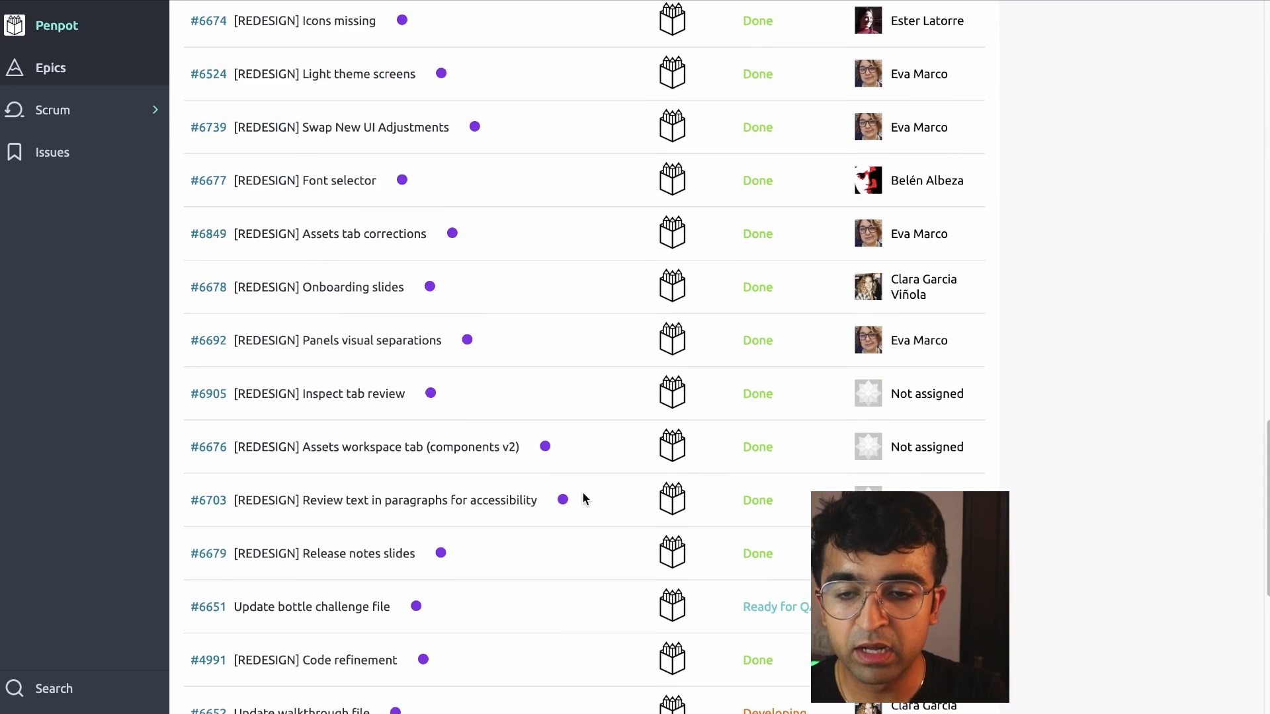
{"action": "scroll", "scroll_direction": "down", "scroll_amount": 3}
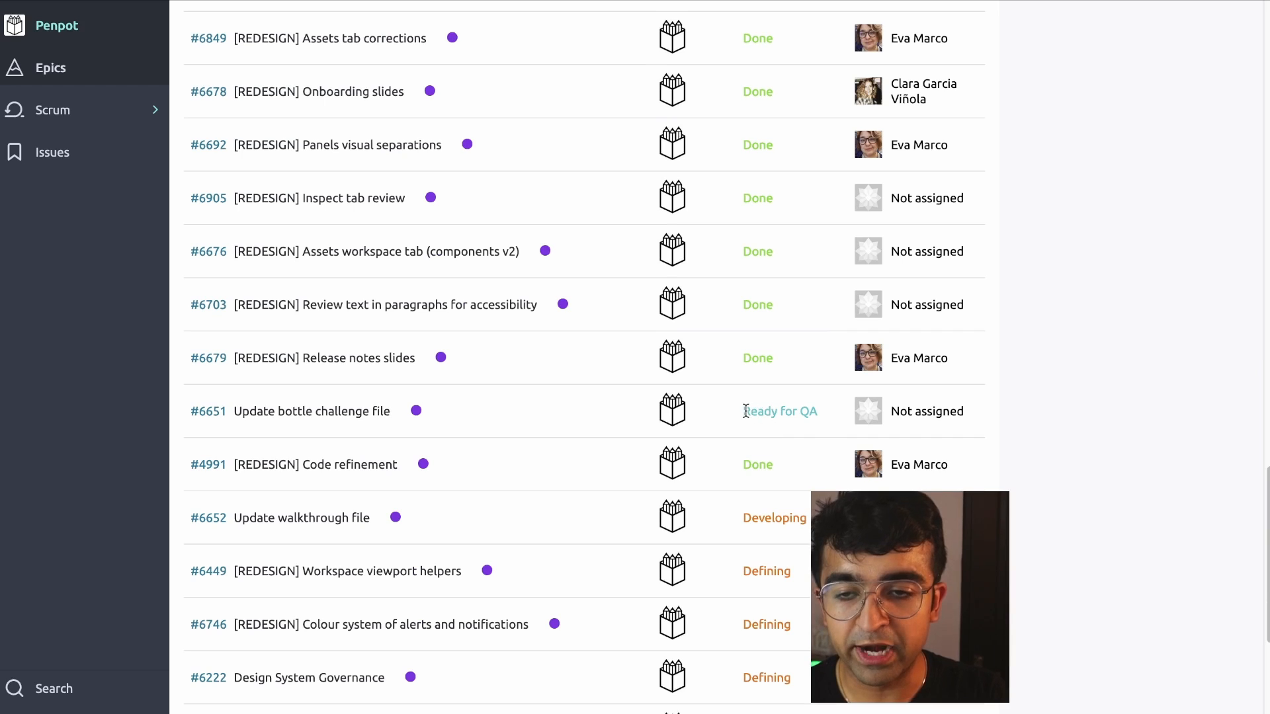
{"action": "mouse_move", "coordinate": [1113, 381]}
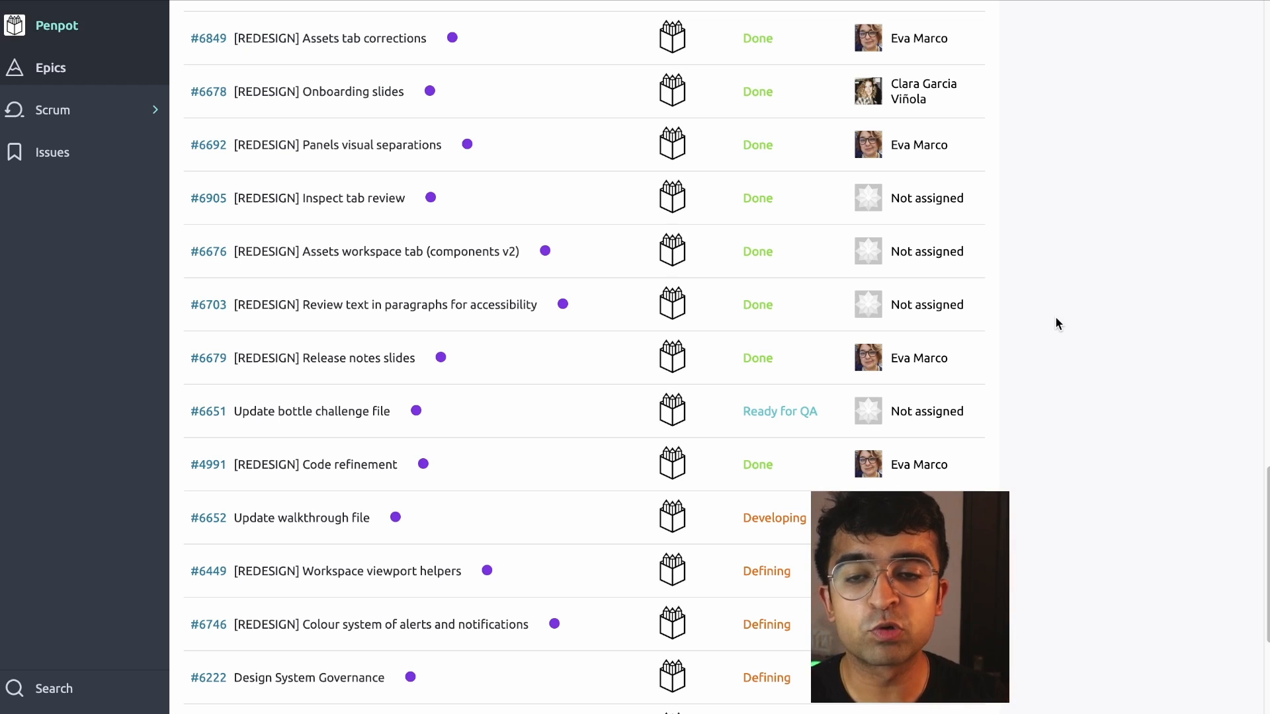
{"action": "scroll", "scroll_direction": "down", "scroll_amount": 3}
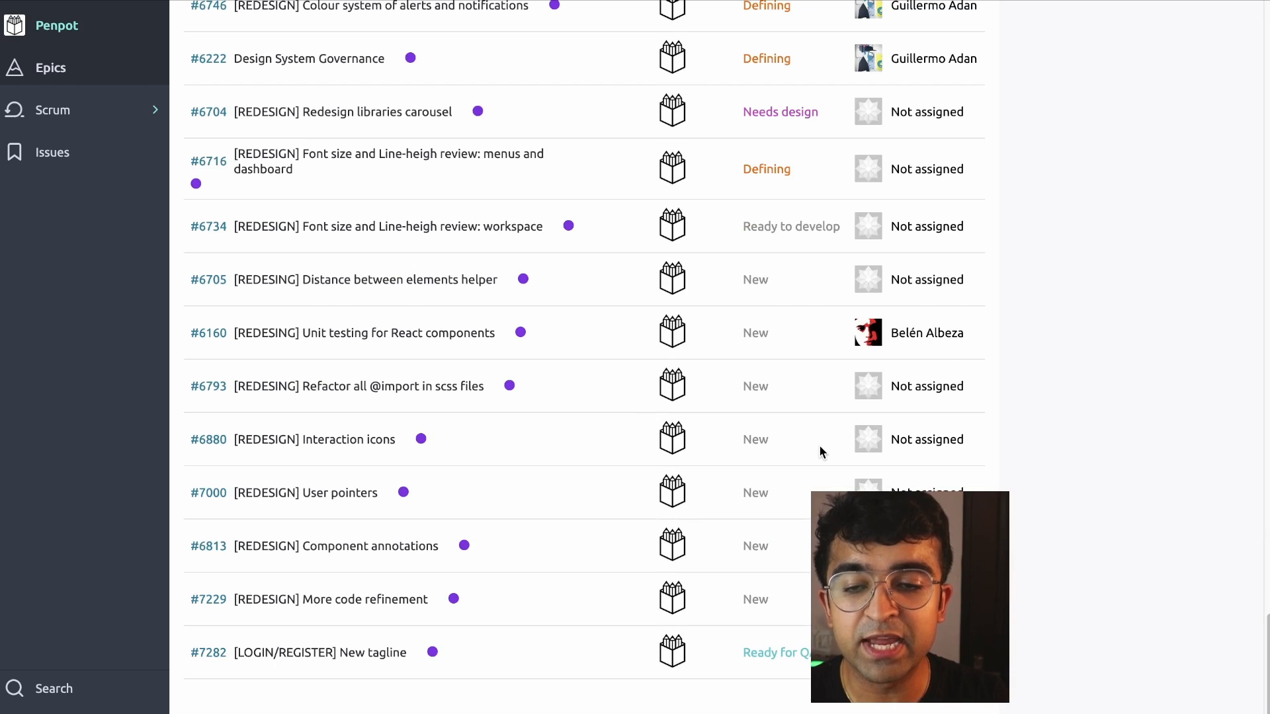